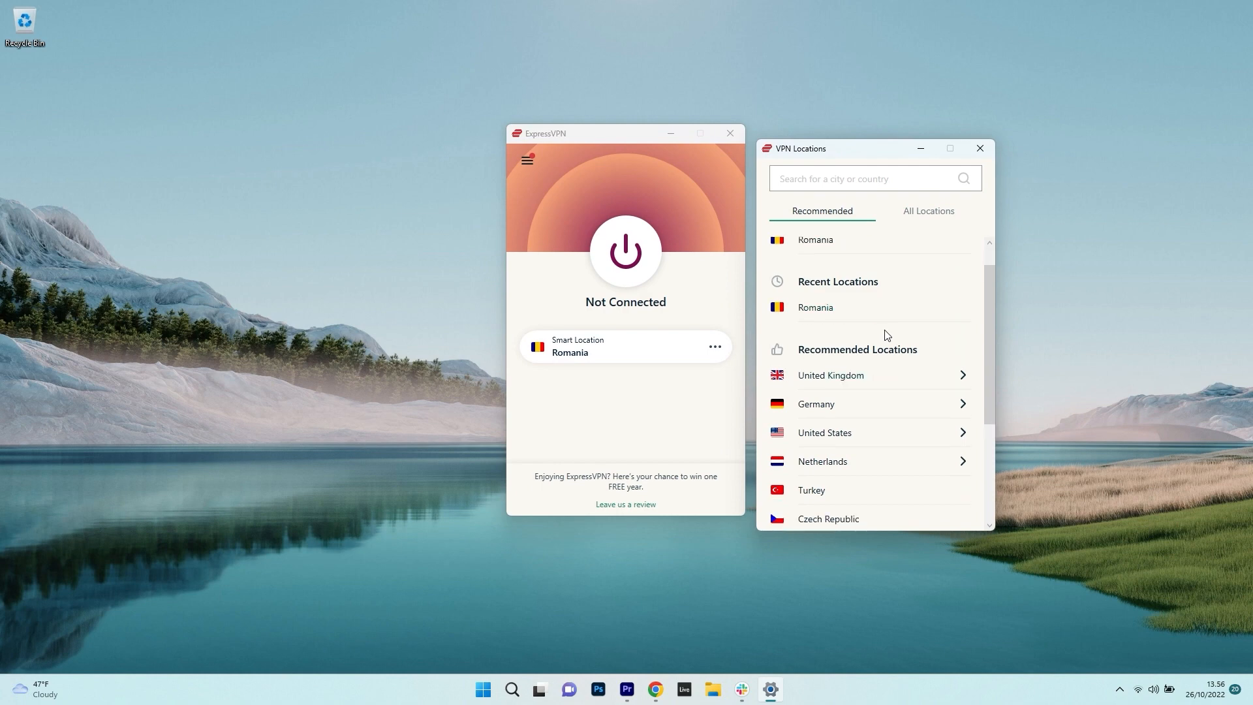
# Select United Kingdom, connect to the UK – East London server, then reopen the locations list
pyautogui.click(830, 374)
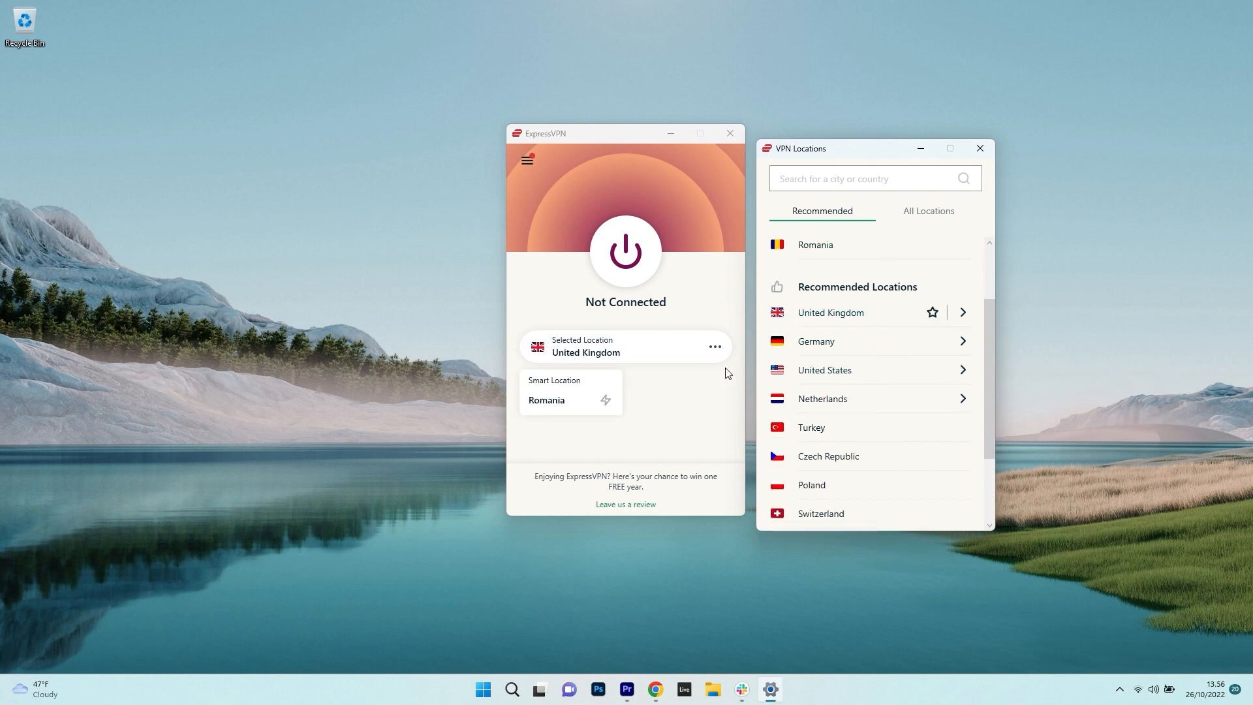
pyautogui.click(625, 250)
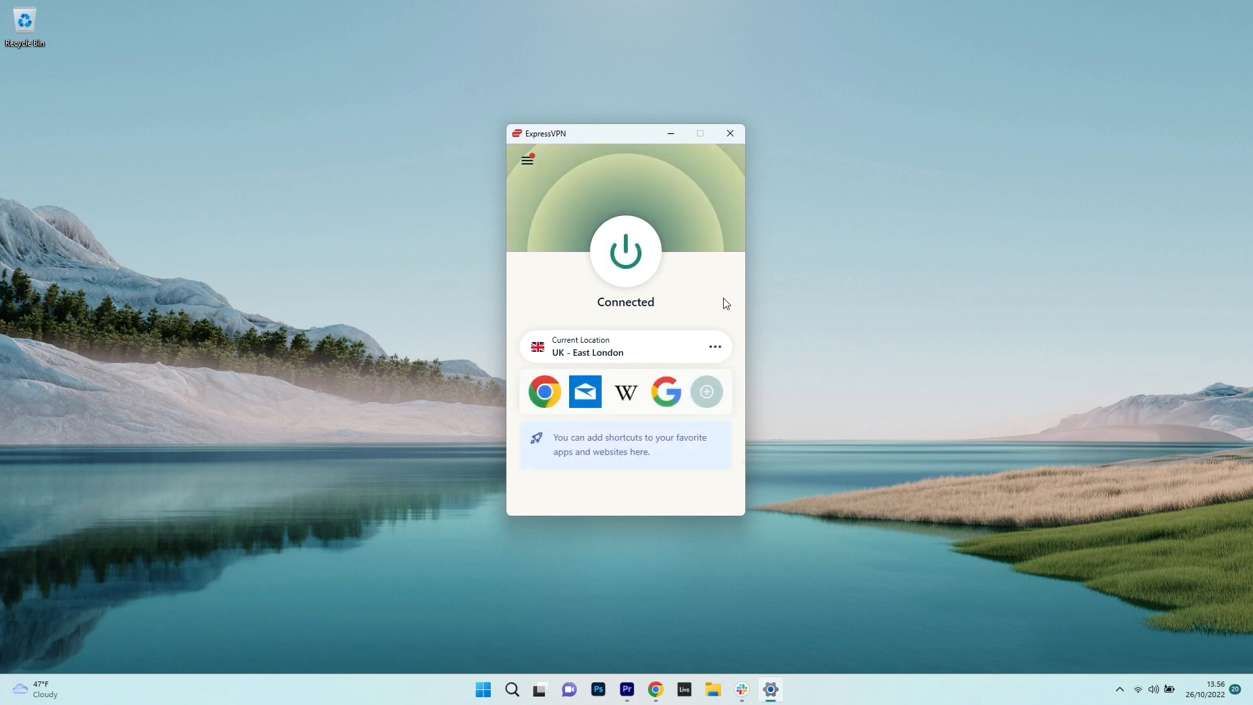
pyautogui.click(713, 346)
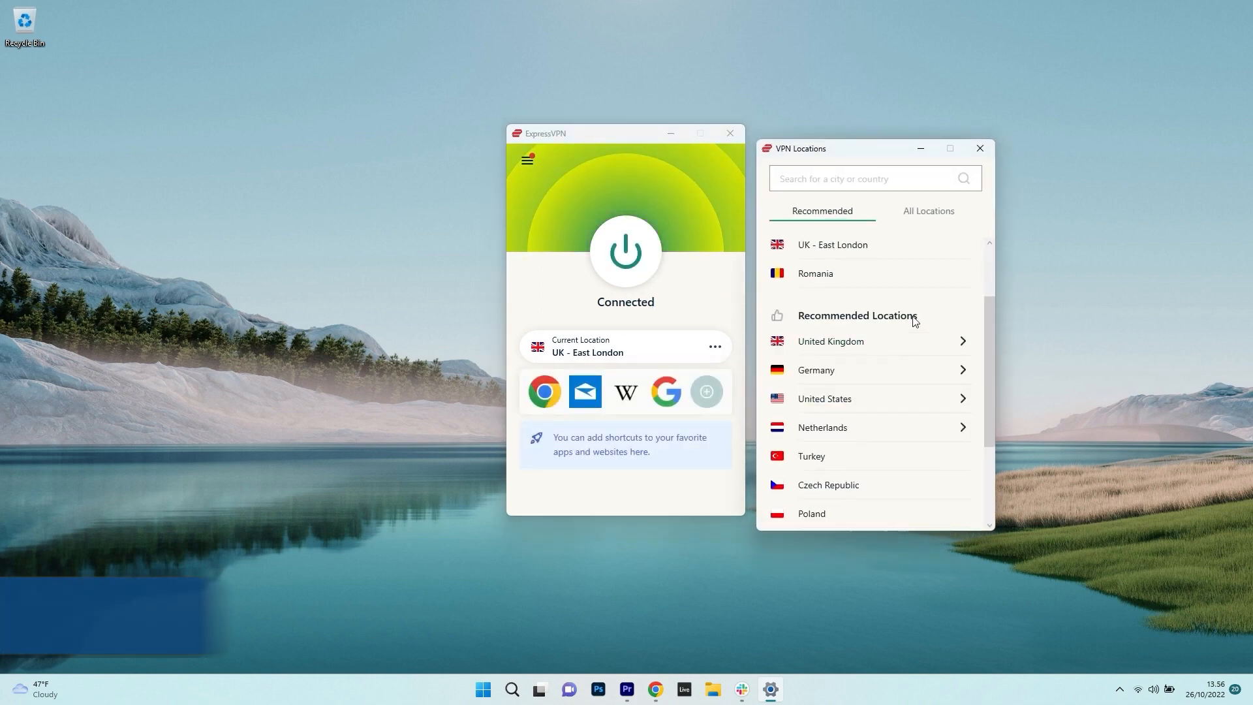
pyautogui.click(927, 211)
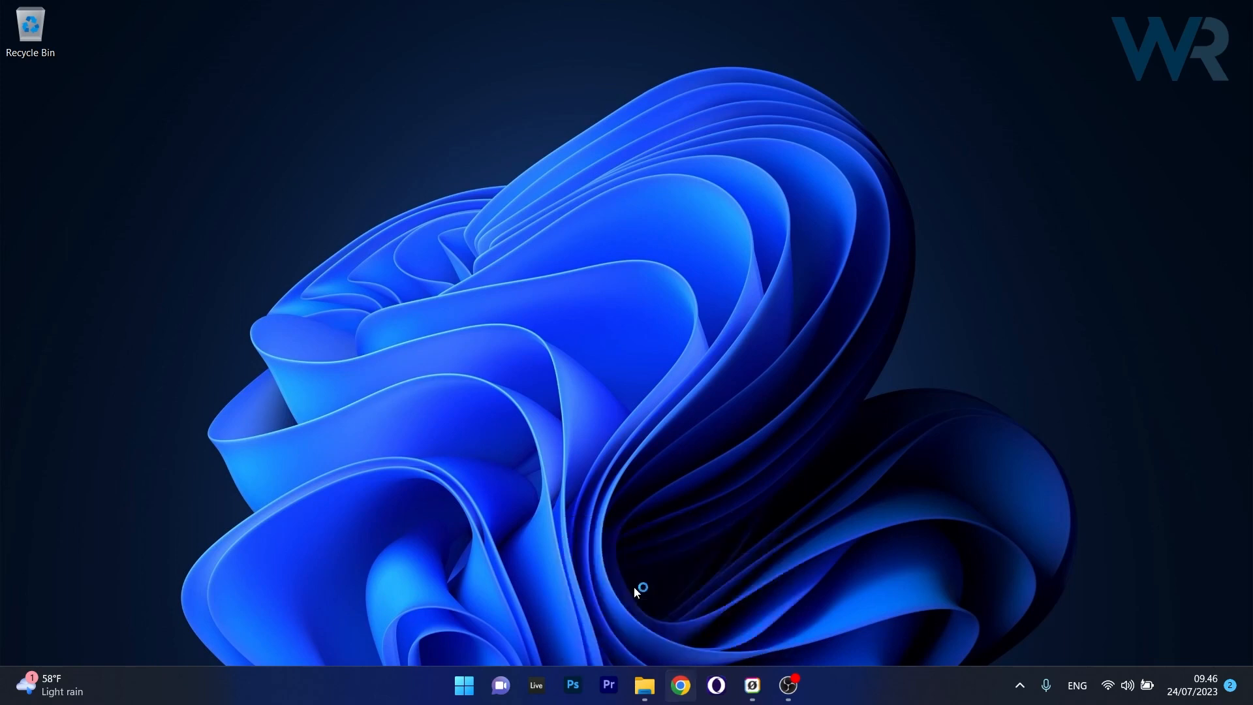
pyautogui.click(679, 684)
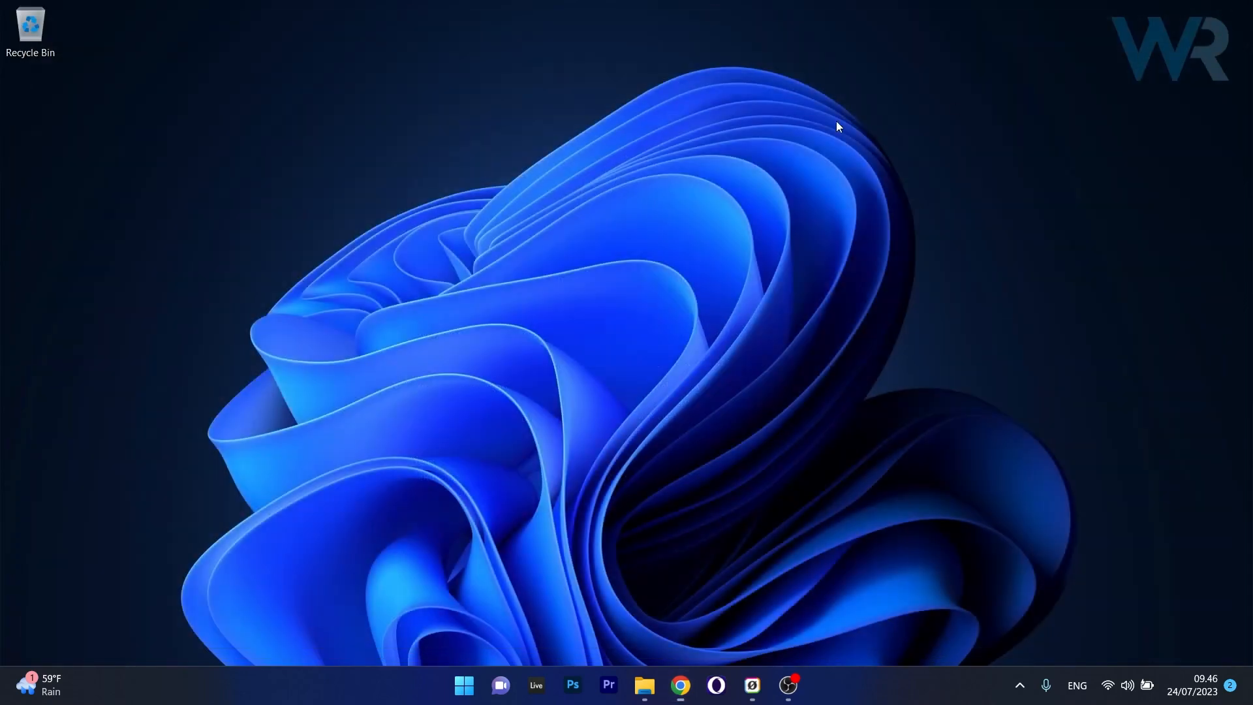
pyautogui.moveTo(610, 293)
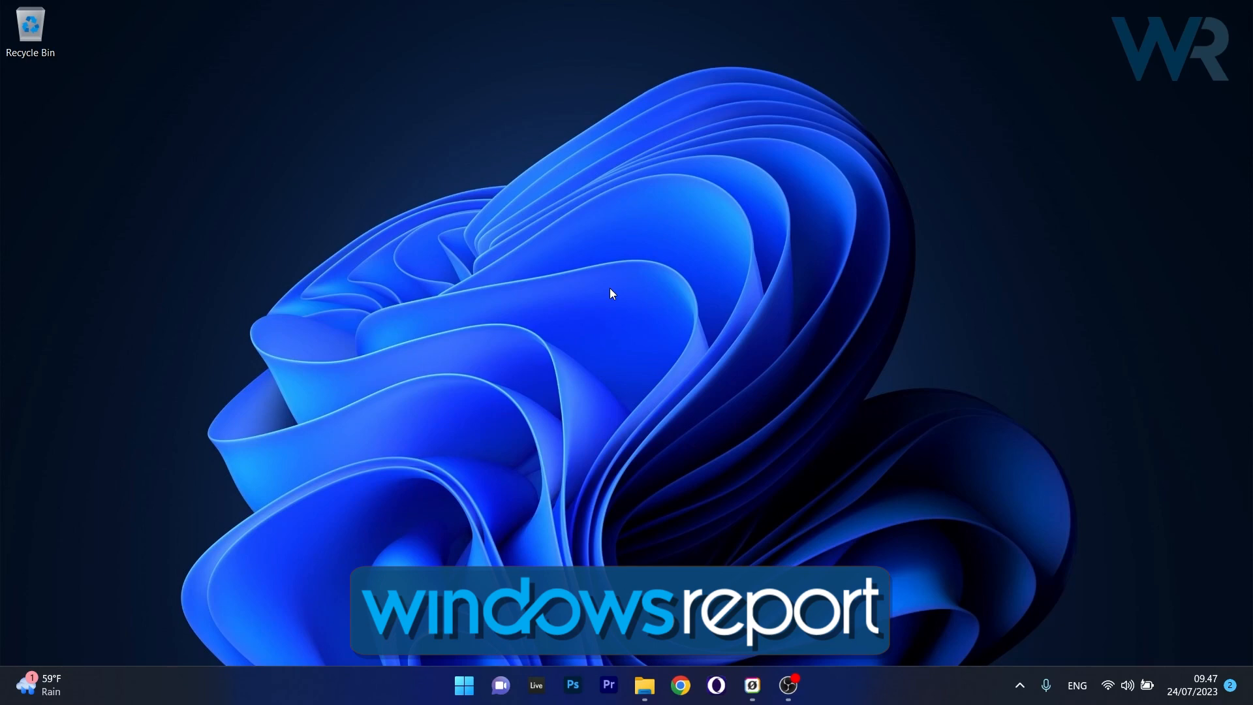
pyautogui.moveTo(732, 222)
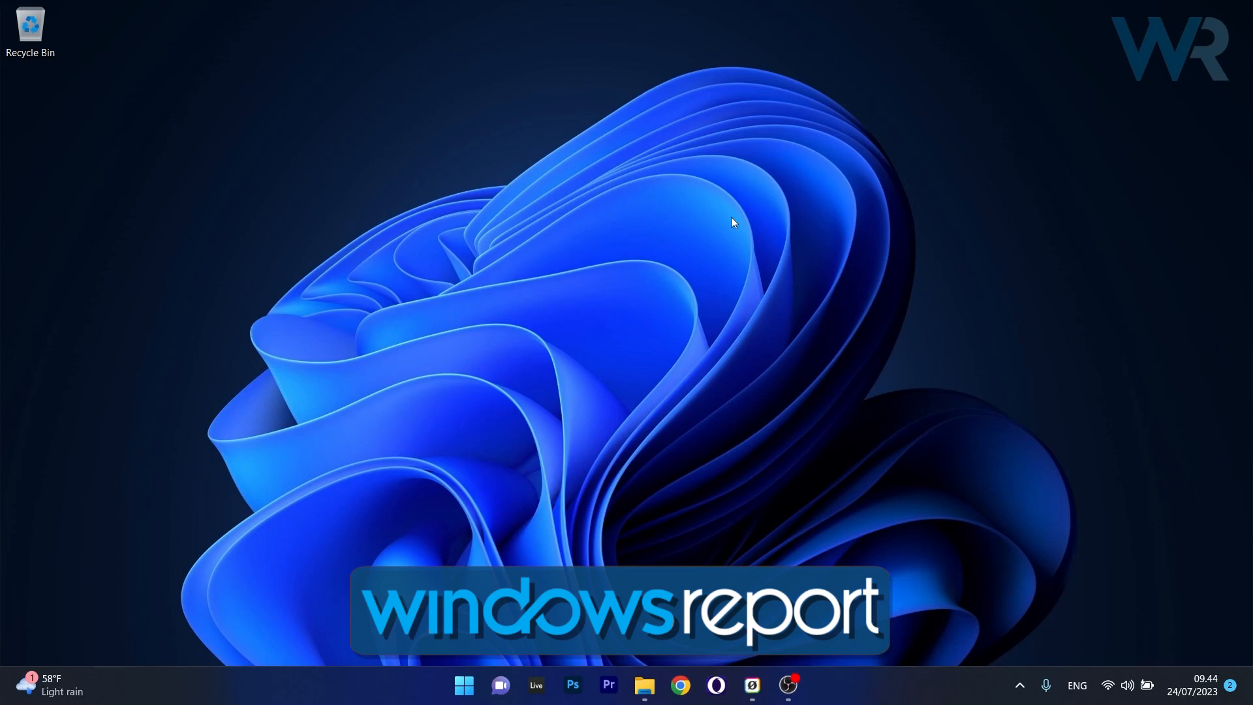